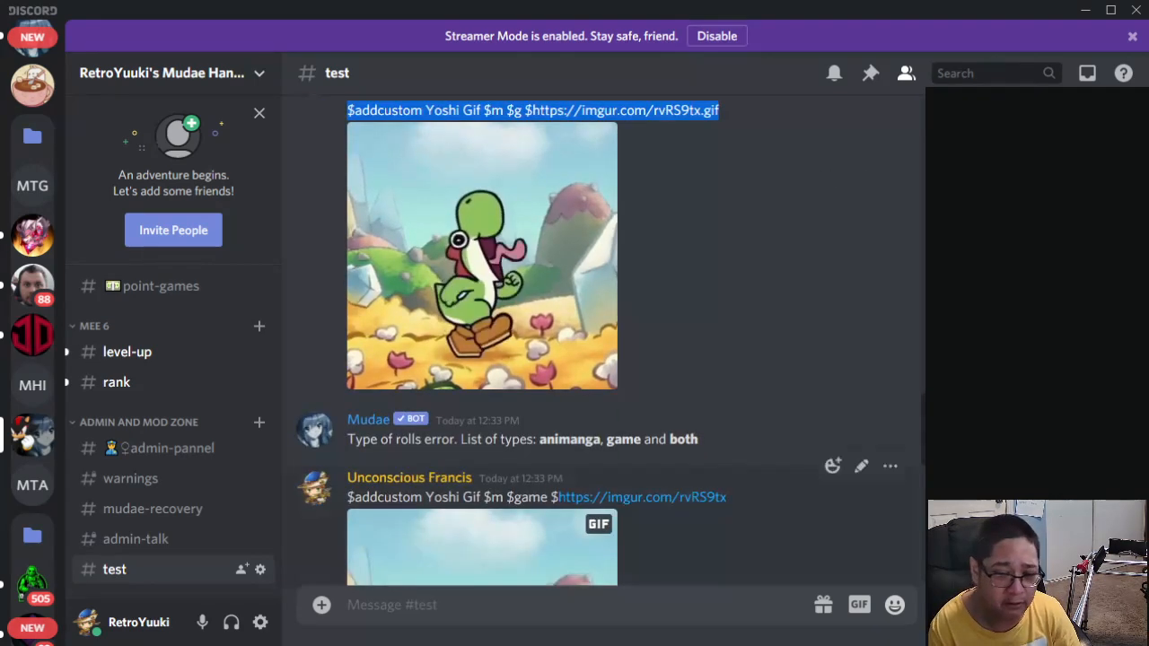
pyautogui.scroll(-3)
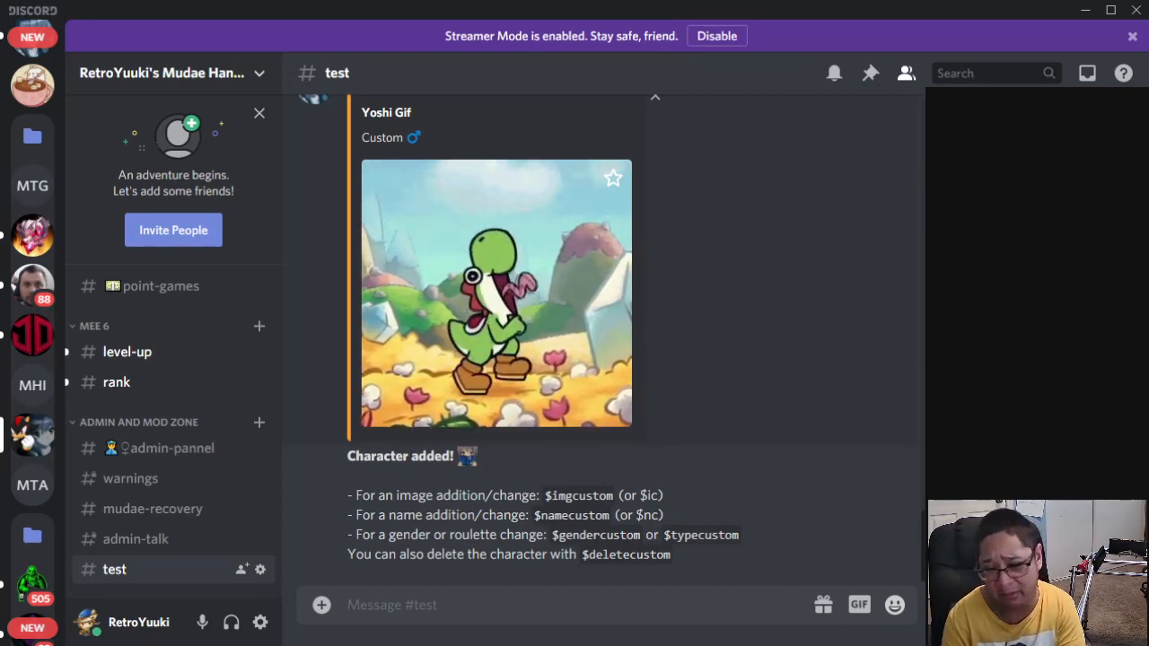
pyautogui.scroll(-3)
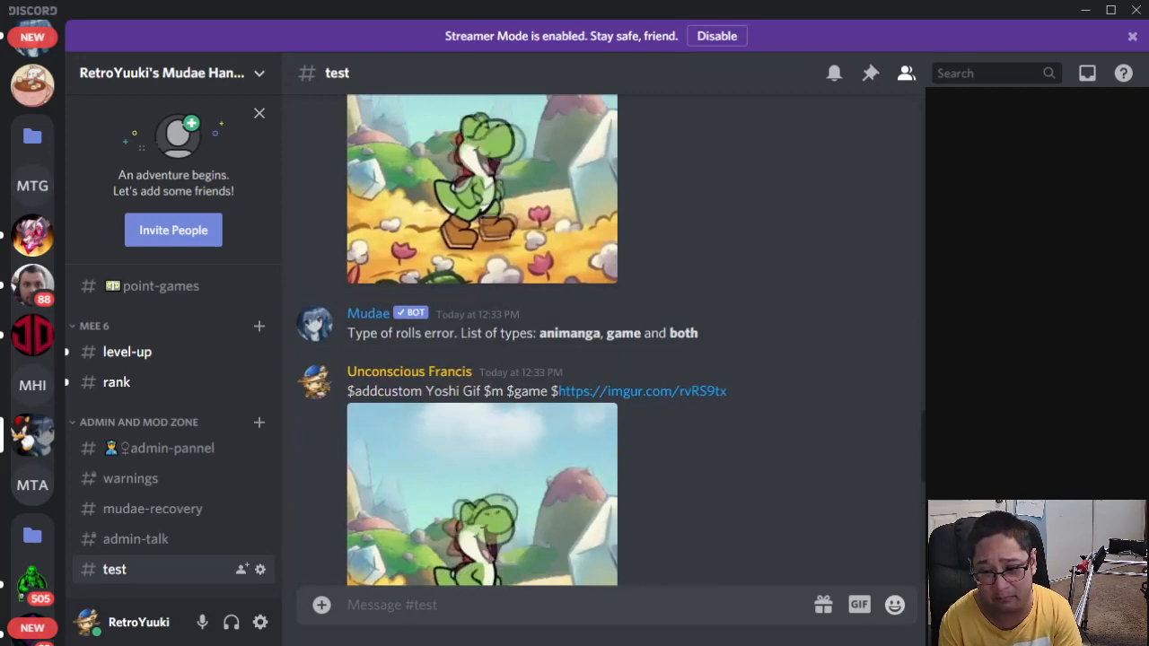